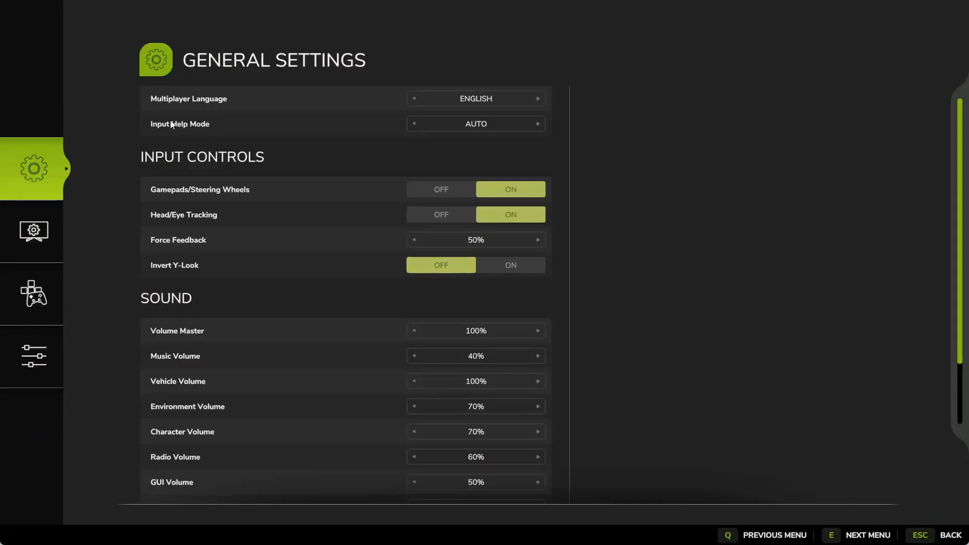
Step: Leave Farming Simulator 25's General Settings and step out to the Steam library page
{"action": "left_click", "coordinate": [32, 232]}
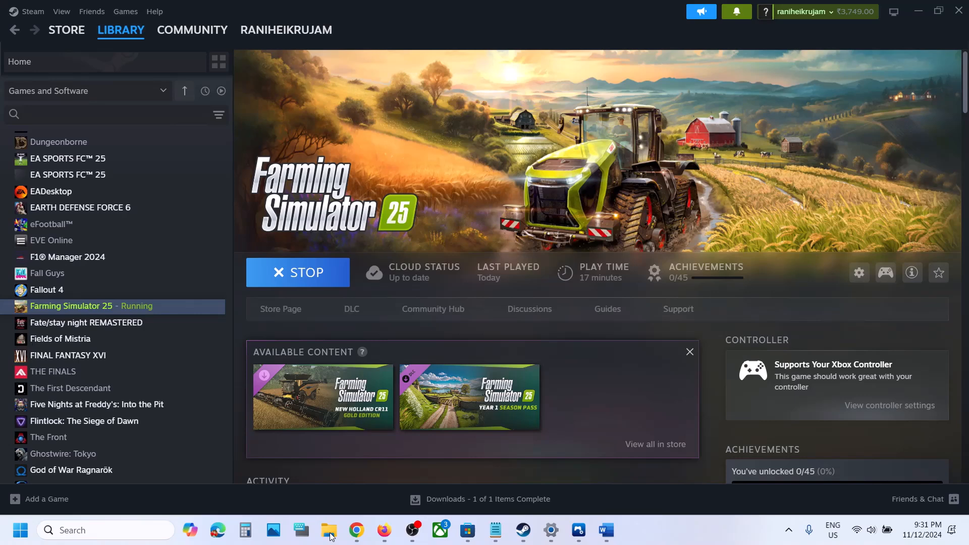
Step: Browse to Documents > My Games > FarmingSimulator2025 and show game.xml's open-with options
{"action": "left_click", "coordinate": [329, 530]}
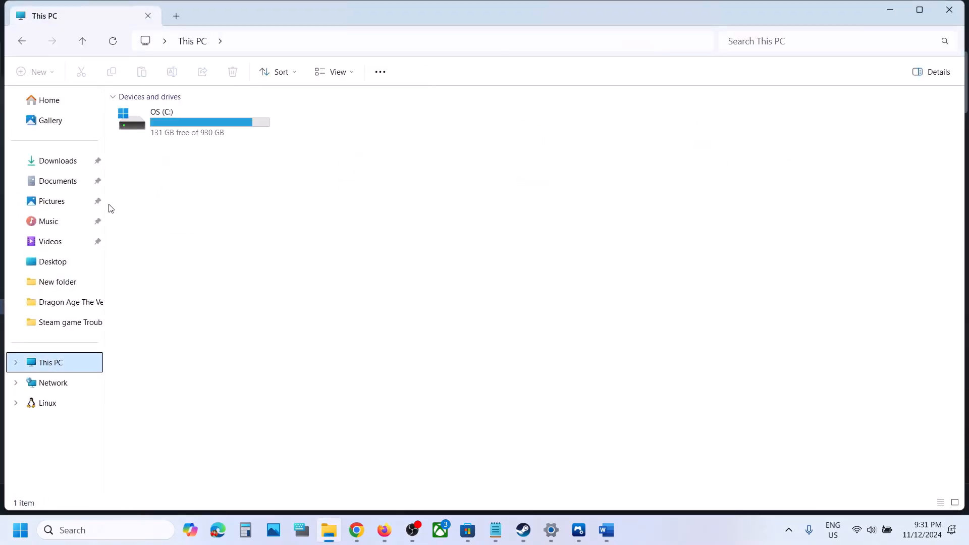
{"action": "left_click", "coordinate": [58, 181]}
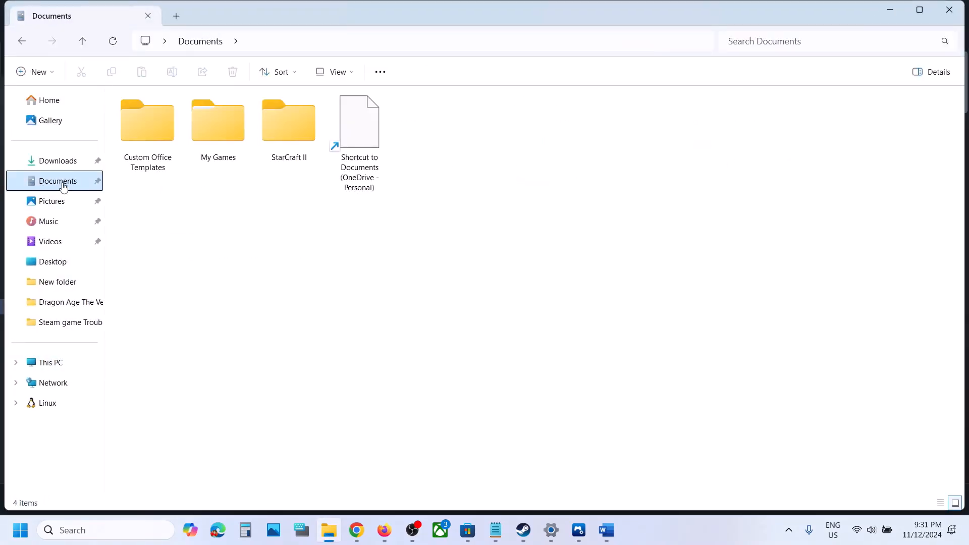
{"action": "double_click", "coordinate": [217, 121]}
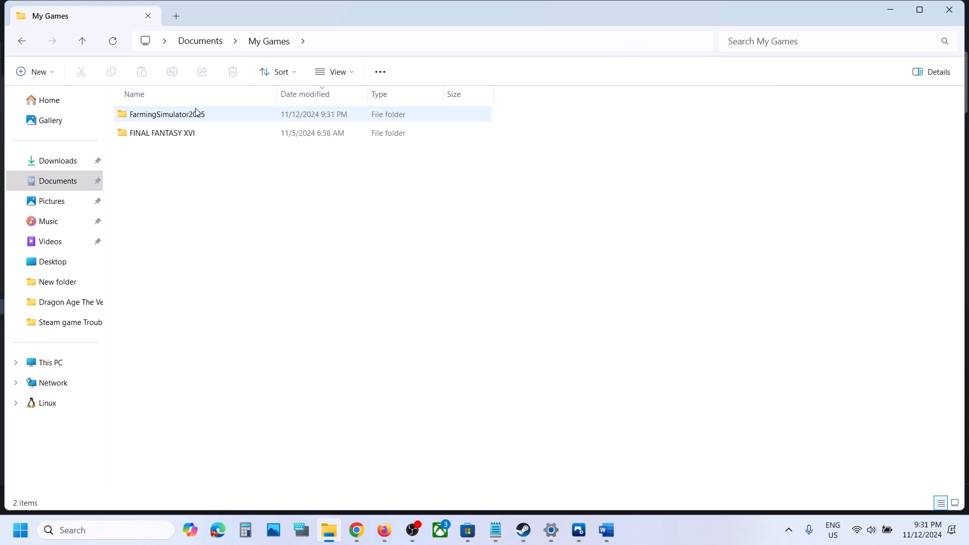
{"action": "double_click", "coordinate": [167, 114]}
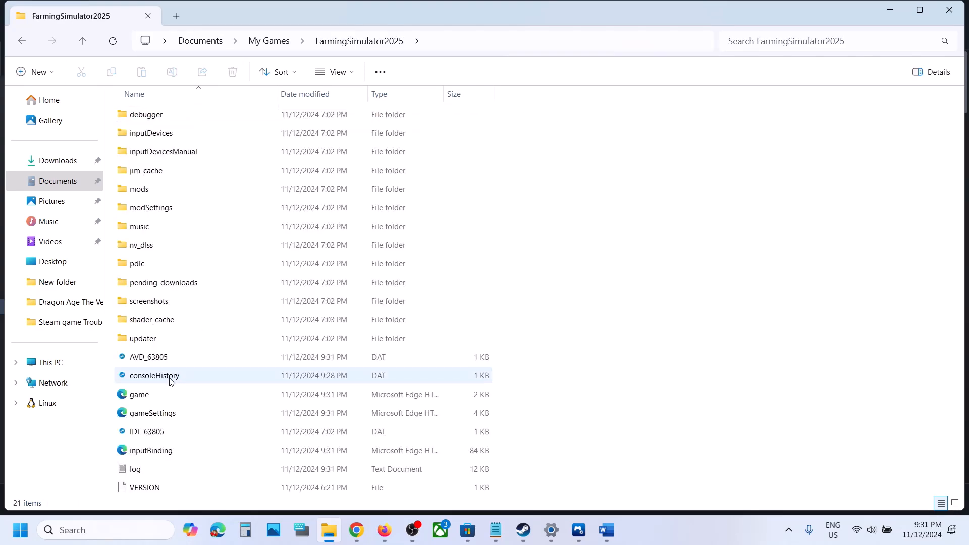
{"action": "left_click", "coordinate": [140, 394]}
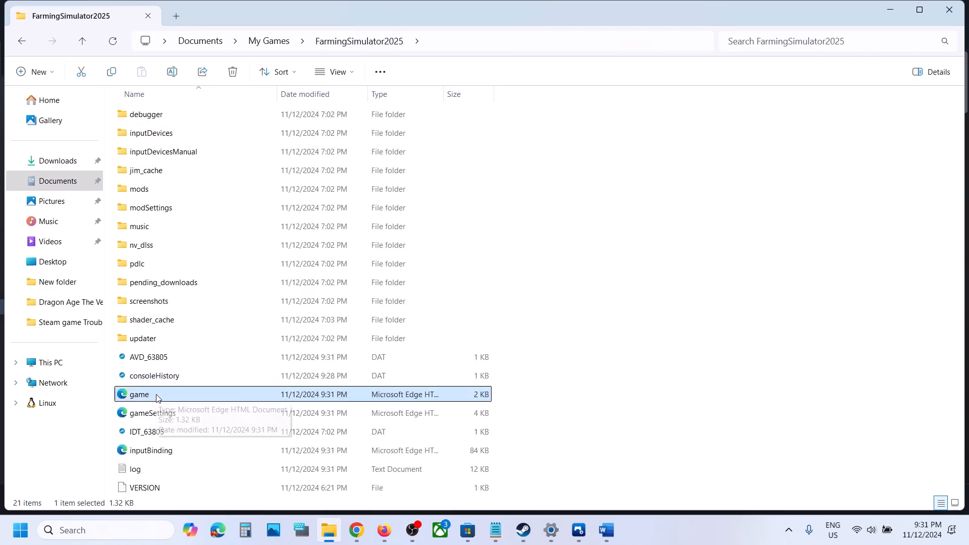
{"action": "right_click", "coordinate": [140, 394]}
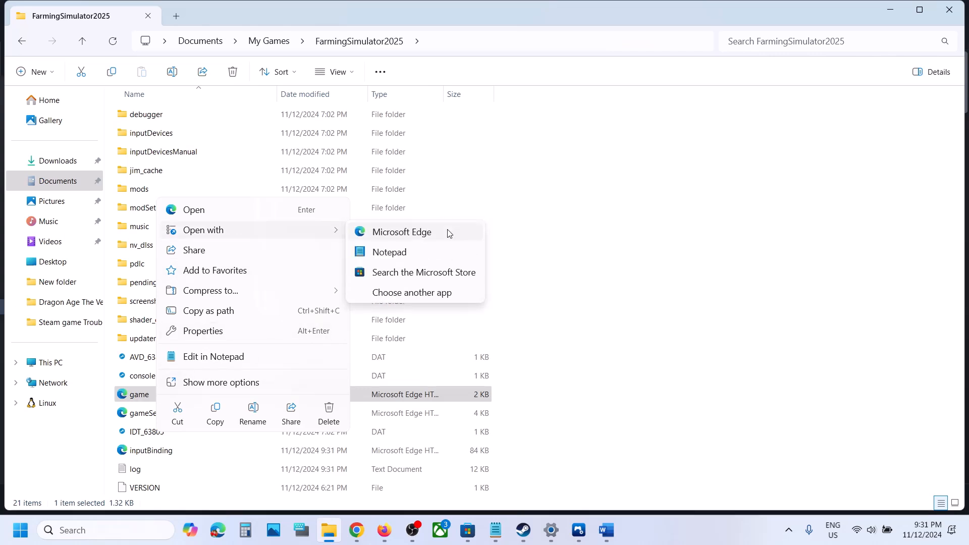
Step: Open game.xml in Notepad, change the controls value from false to true, and close
{"action": "left_click", "coordinate": [389, 251]}
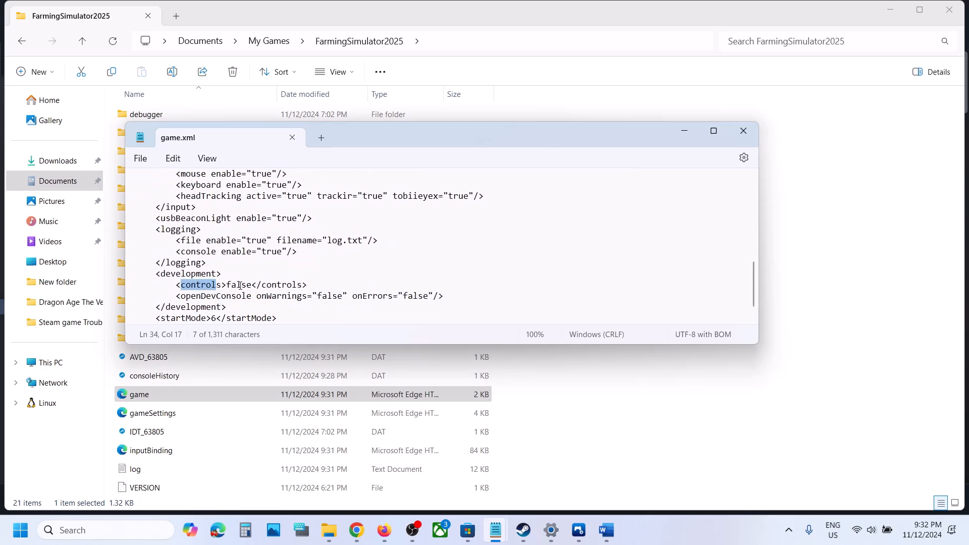
{"action": "double_click", "coordinate": [239, 285]}
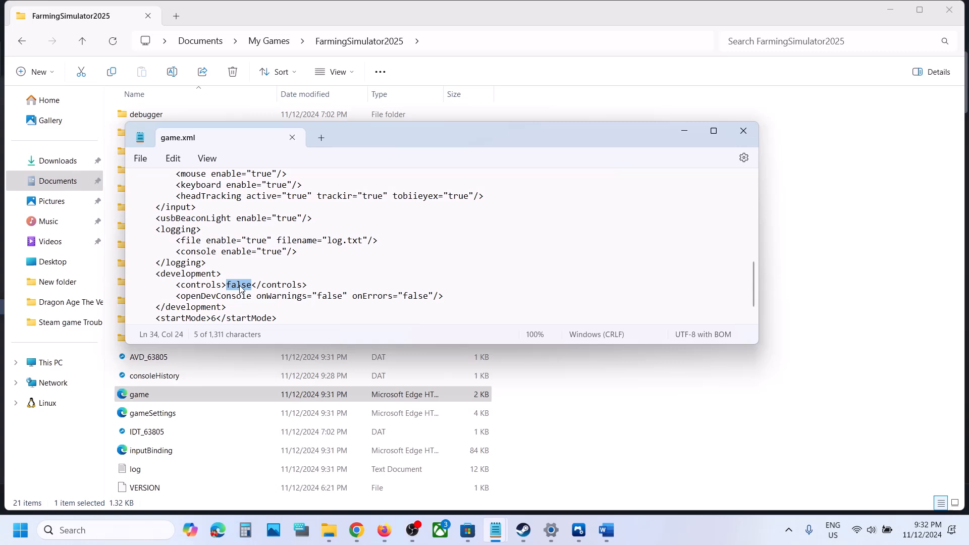
{"action": "type", "text": "true"}
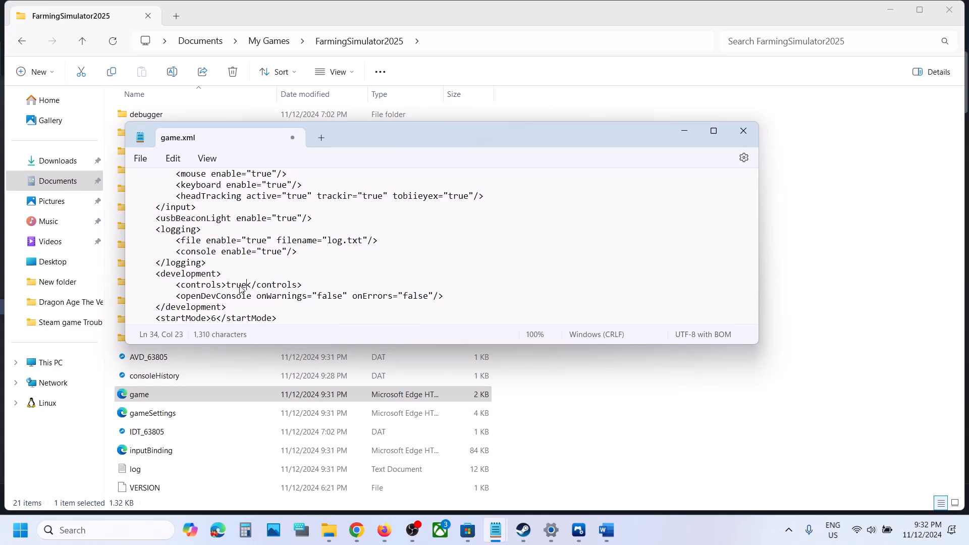
{"action": "left_click", "coordinate": [140, 158]}
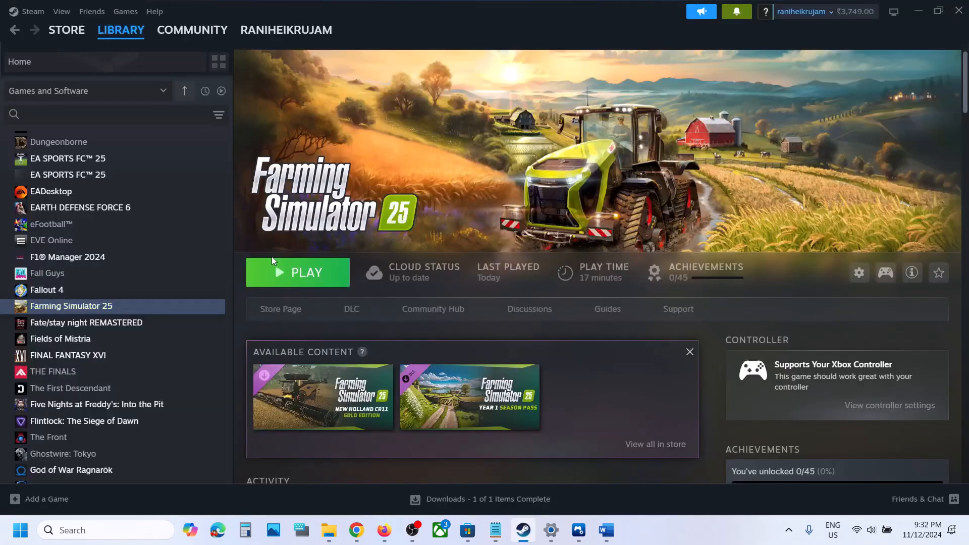
Step: Relaunch Farming Simulator 25 from Steam, bring up the On-Screen Keyboard, and open the console
{"action": "left_click", "coordinate": [298, 272]}
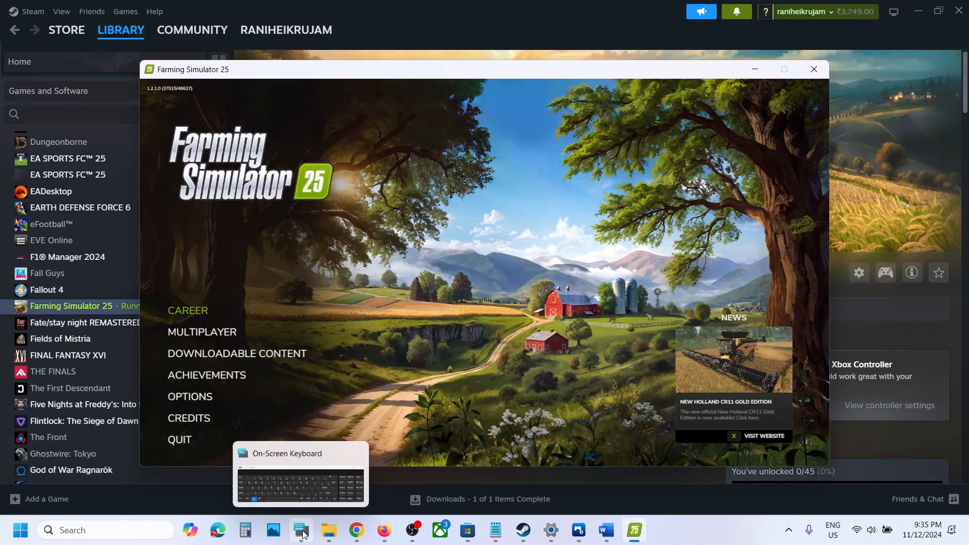
{"action": "left_click", "coordinate": [298, 535]}
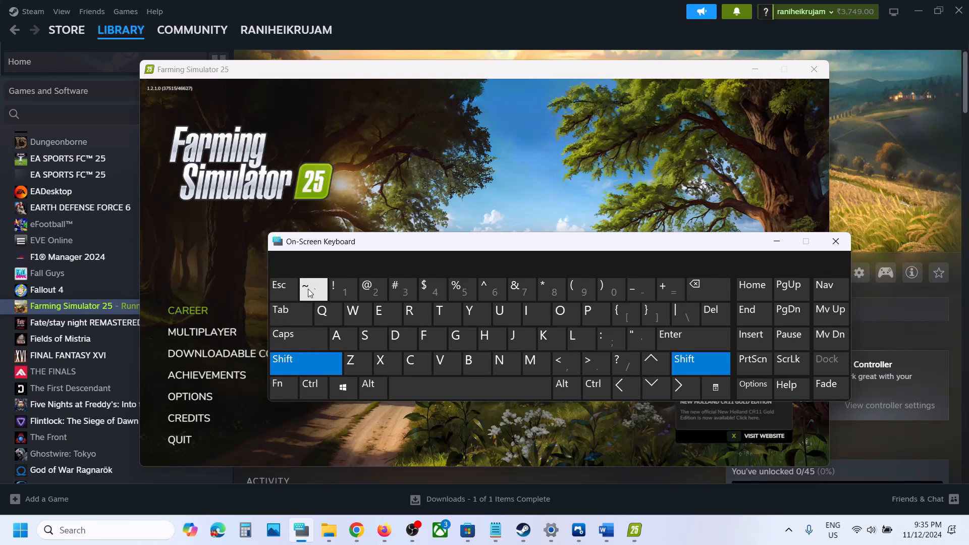
{"action": "left_click", "coordinate": [305, 363]}
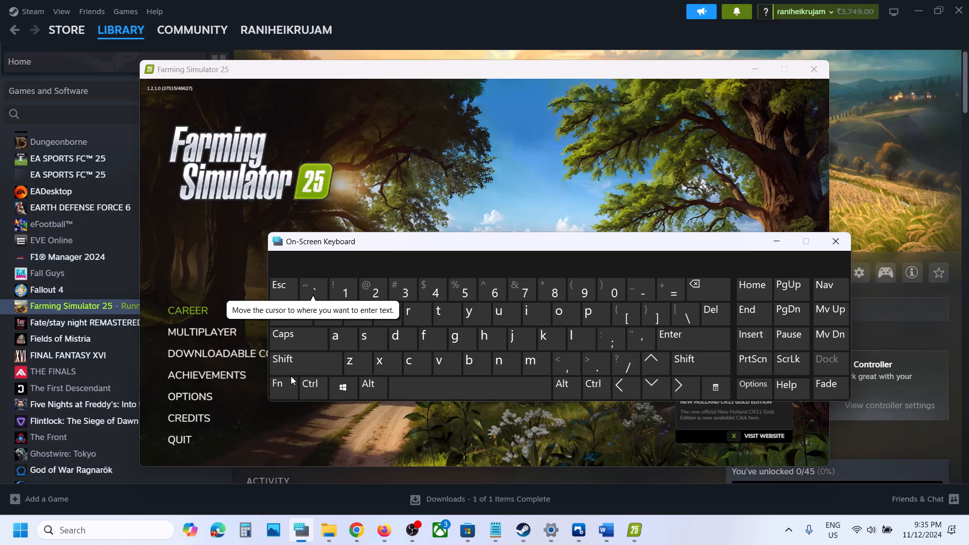
{"action": "left_click", "coordinate": [306, 363]}
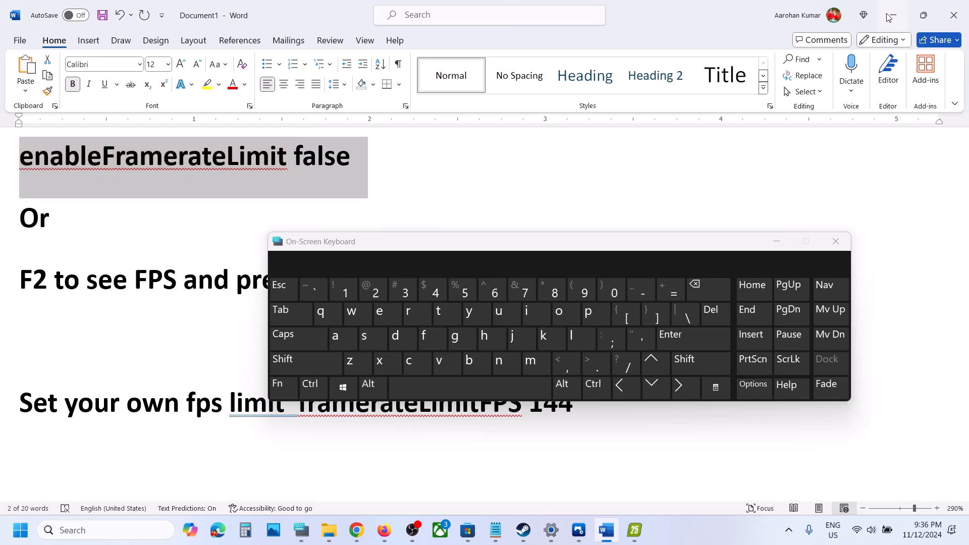
Step: Hide the Word notes and run 'enableFramerateLimit false' in the developer console
{"action": "left_click", "coordinate": [634, 530]}
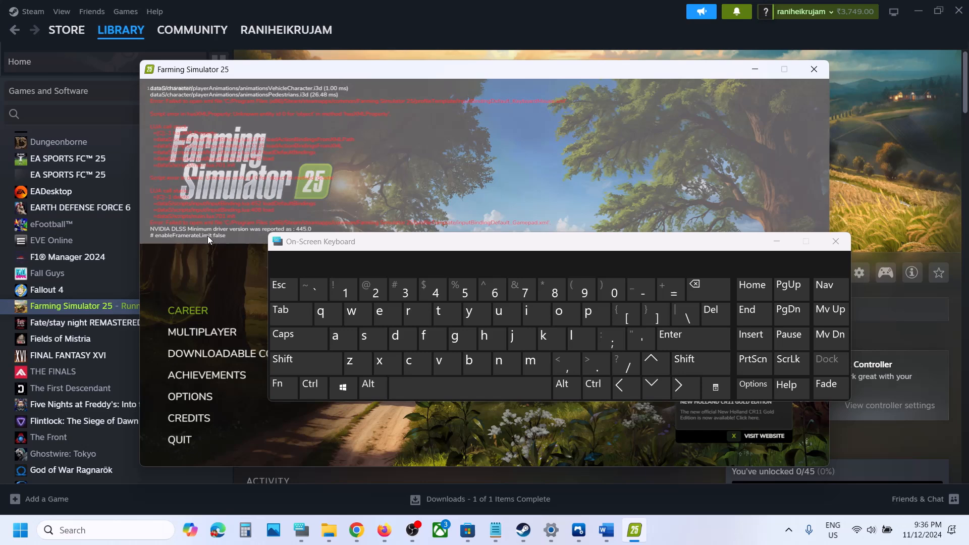
{"action": "mouse_move", "coordinate": [241, 240]}
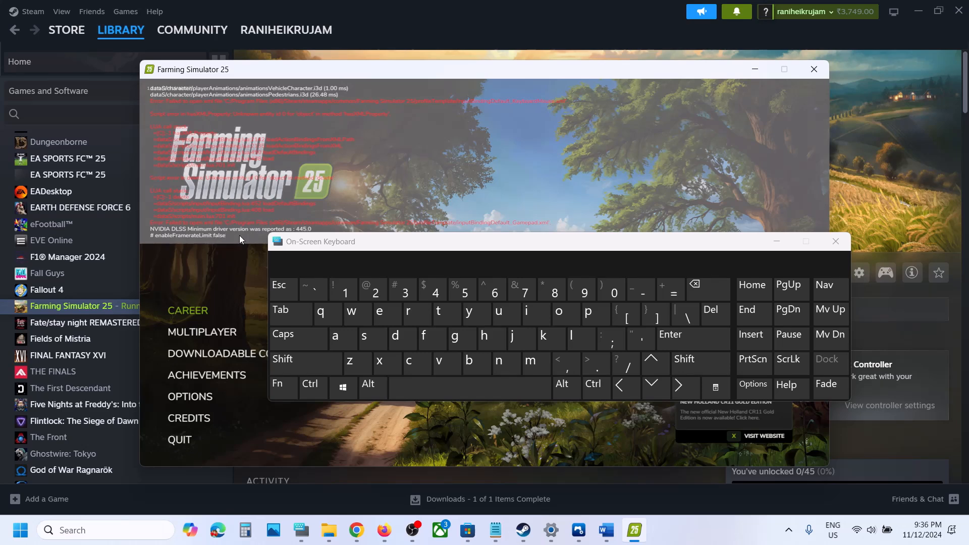
{"action": "left_click", "coordinate": [671, 334]}
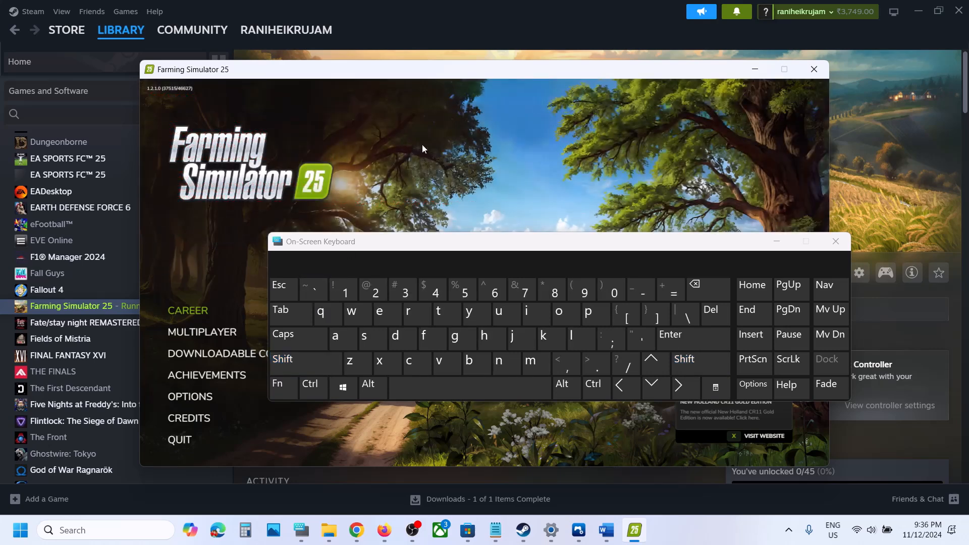
{"action": "mouse_move", "coordinate": [605, 530]}
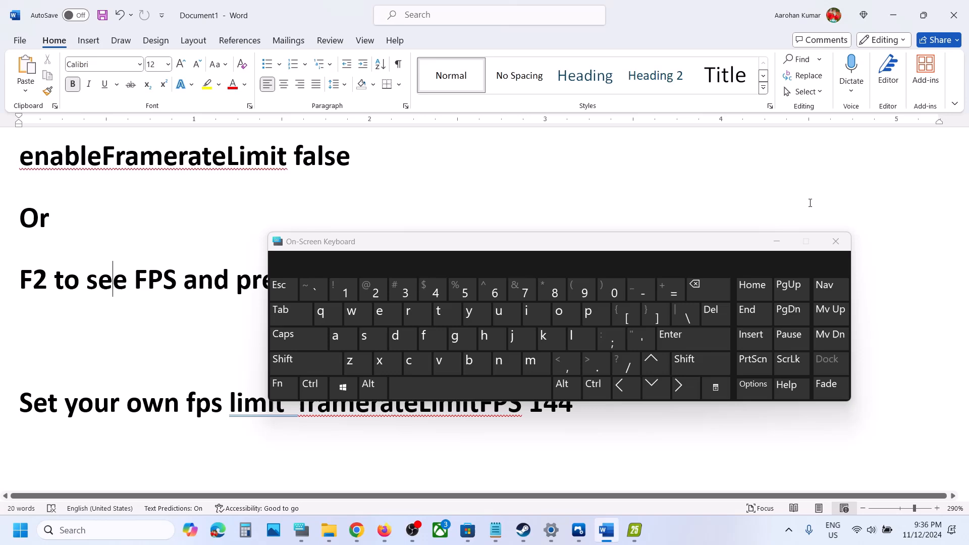
Step: Select the 'press F3 to unlock FPS' note in Word, then return to the game
{"action": "left_click", "coordinate": [835, 241]}
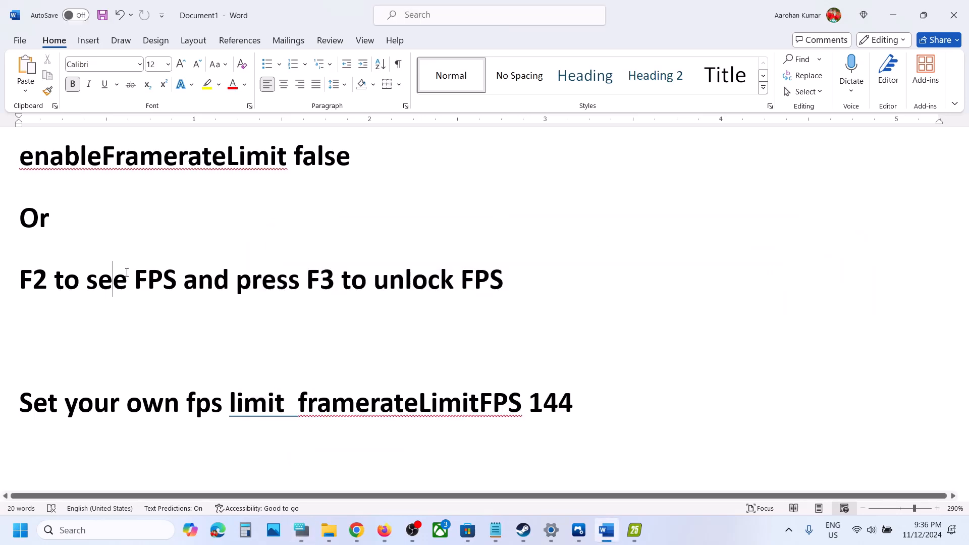
{"action": "left_click_drag", "start_coordinate": [237, 278], "coordinate": [503, 278]}
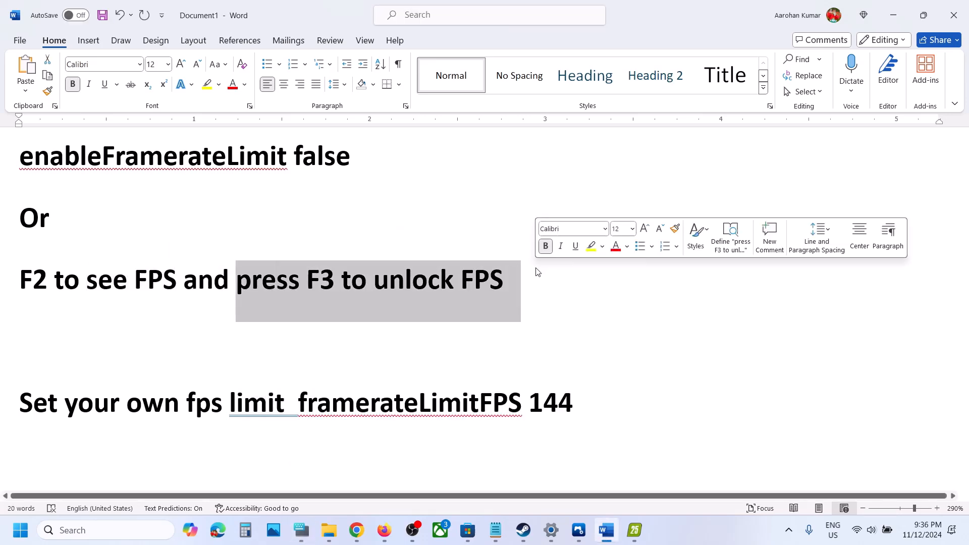
{"action": "left_click", "coordinate": [634, 530]}
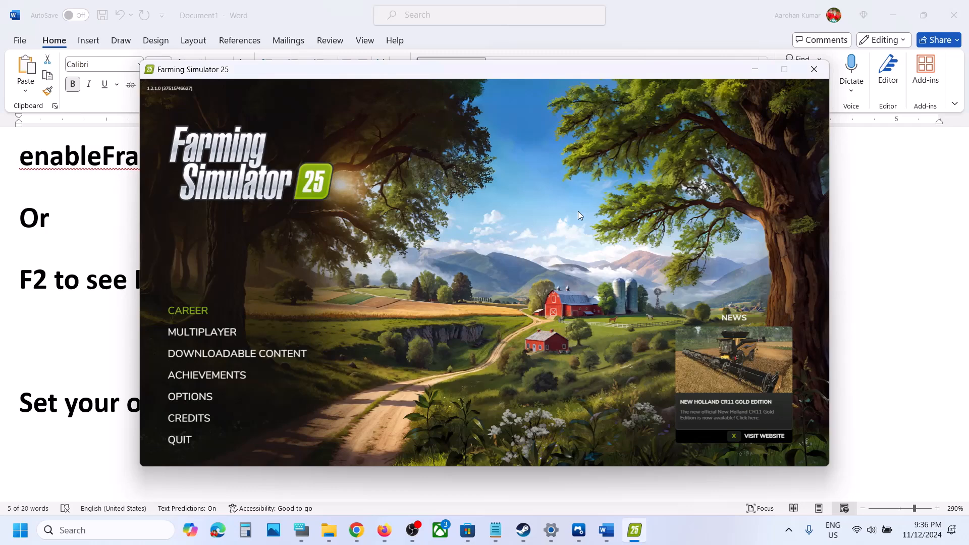
{"action": "mouse_move", "coordinate": [468, 485]}
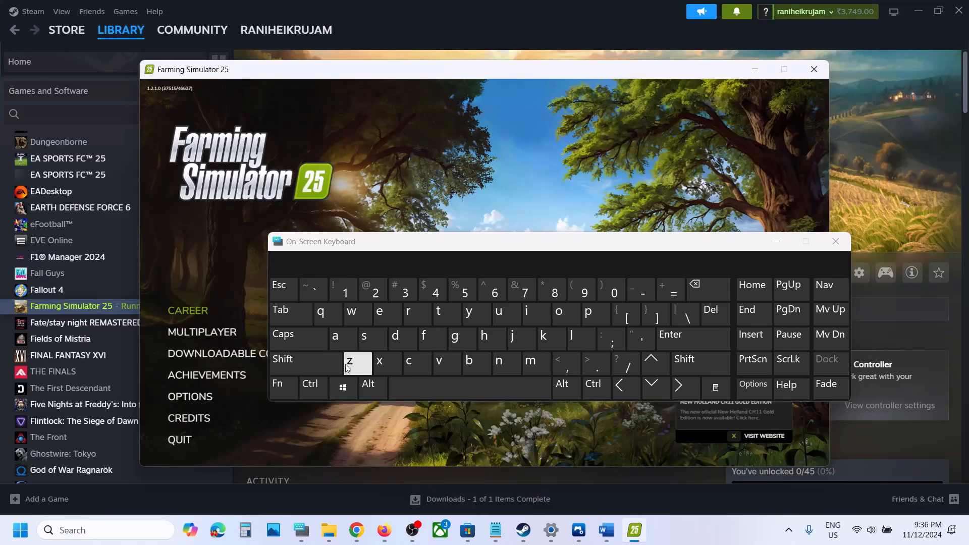
Step: Use Fn+F2 on the On-Screen Keyboard to show FPS, then Fn+F3 to unlock the framerate
{"action": "left_click", "coordinate": [277, 384]}
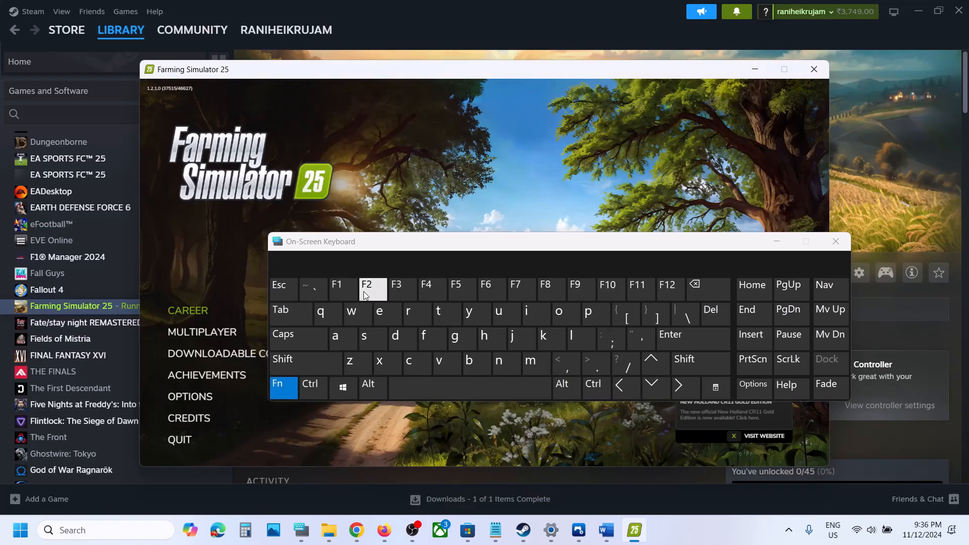
{"action": "left_click", "coordinate": [282, 388]}
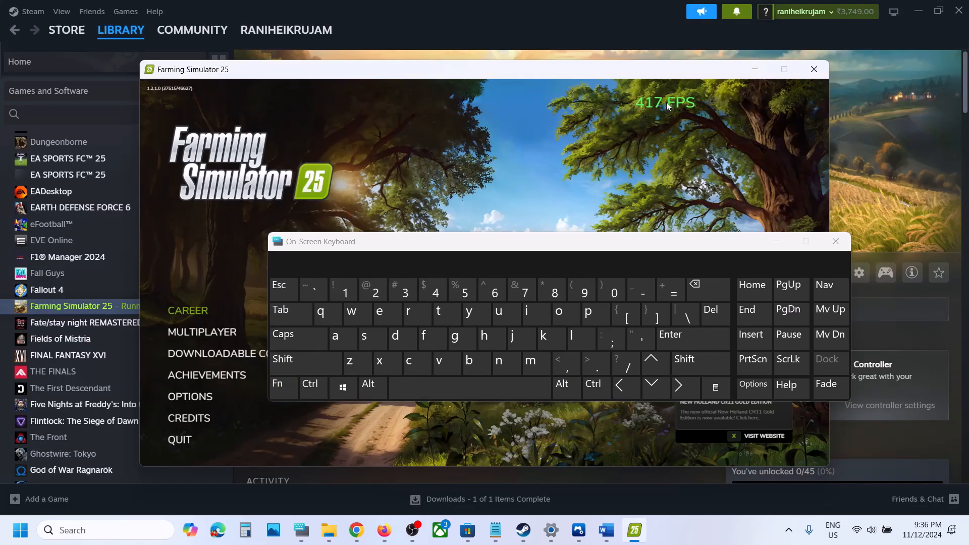
{"action": "mouse_move", "coordinate": [676, 115]}
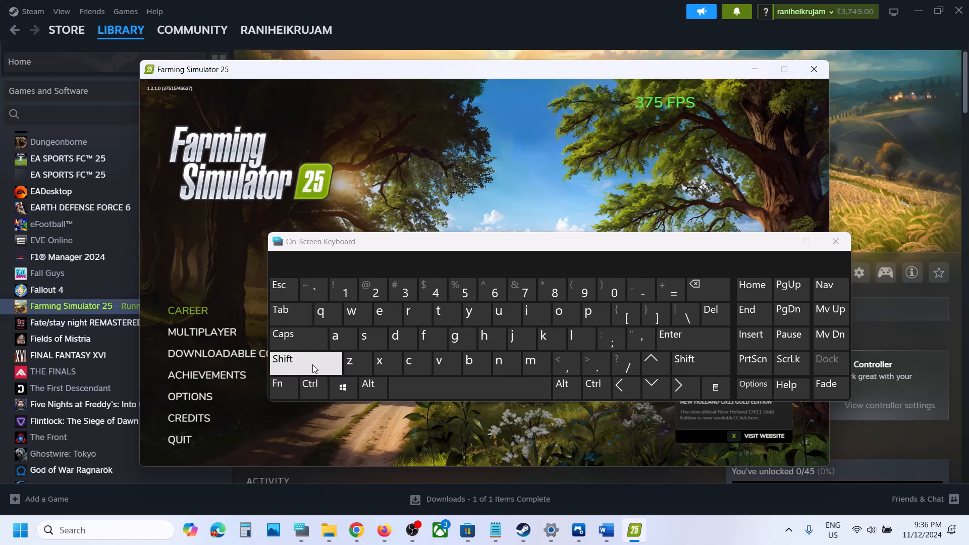
{"action": "left_click", "coordinate": [278, 383]}
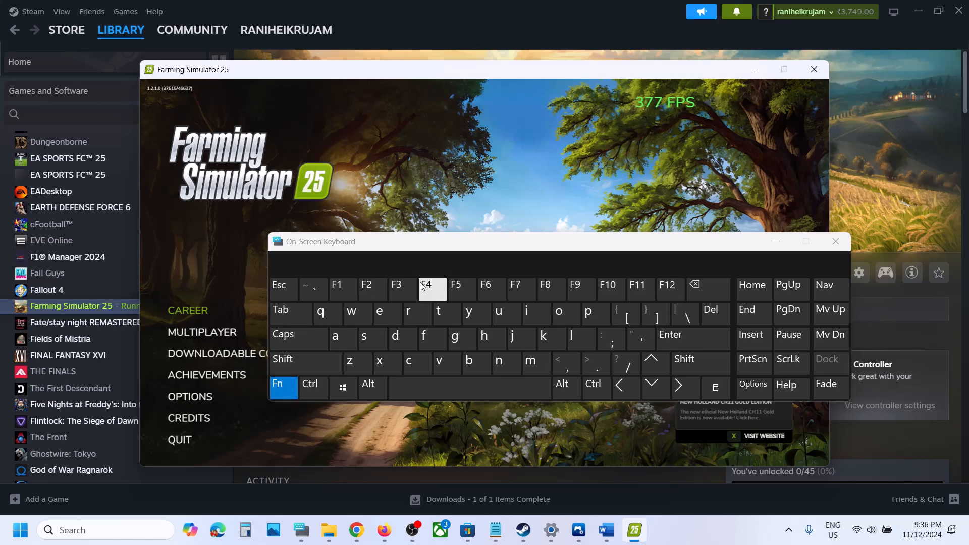
{"action": "mouse_move", "coordinate": [400, 292]}
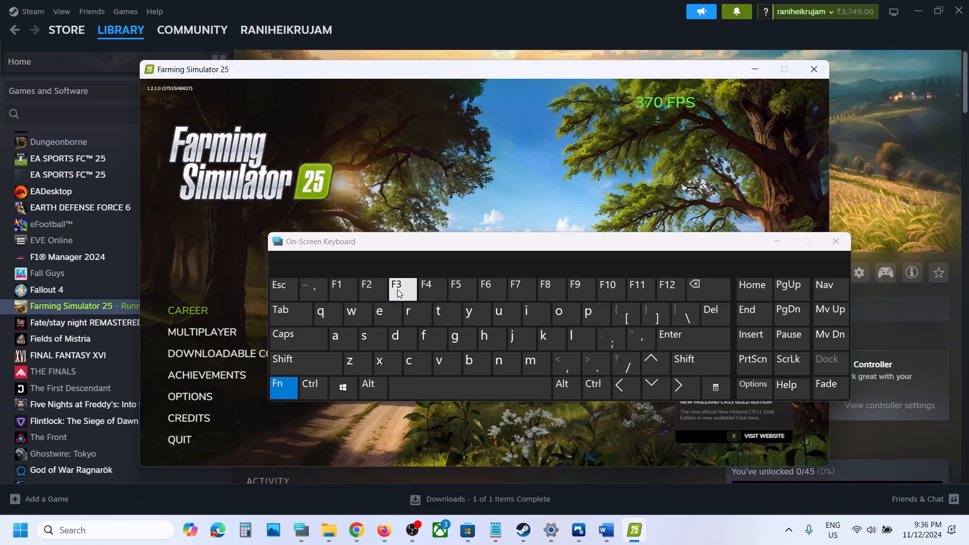
{"action": "left_click", "coordinate": [283, 388]}
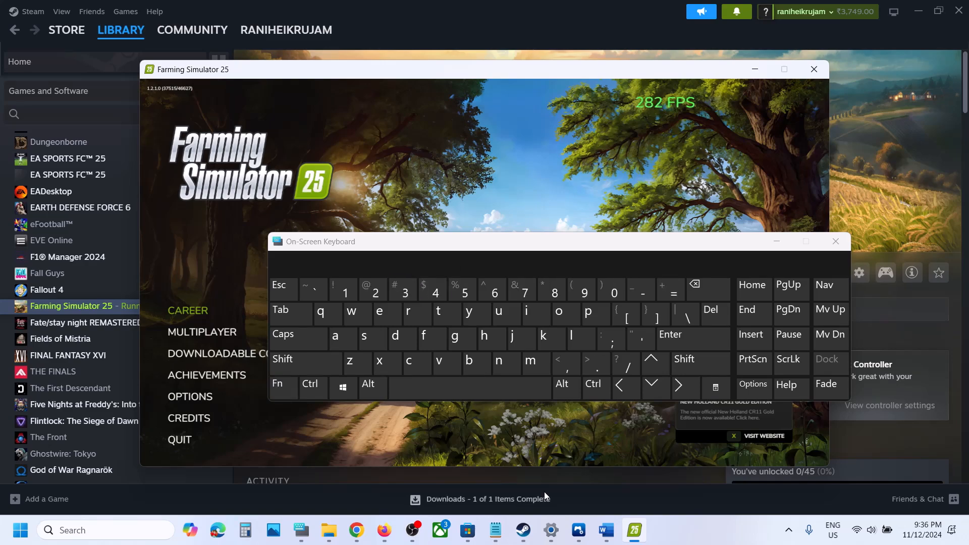
Step: Minimize the On-Screen Keyboard, reselect the 'F3 to unlock FPS' note, and return to the game at ~420 FPS
{"action": "left_click", "coordinate": [606, 530]}
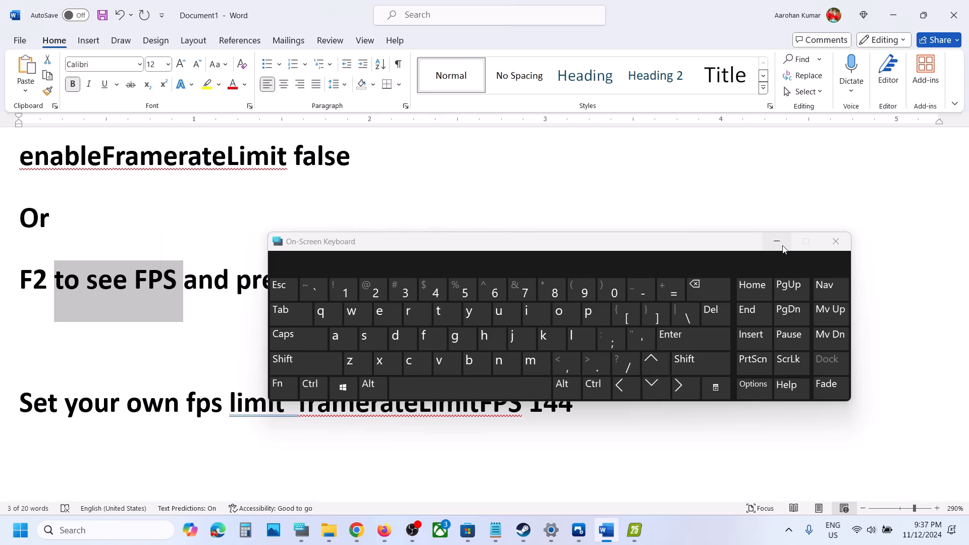
{"action": "left_click", "coordinate": [835, 241]}
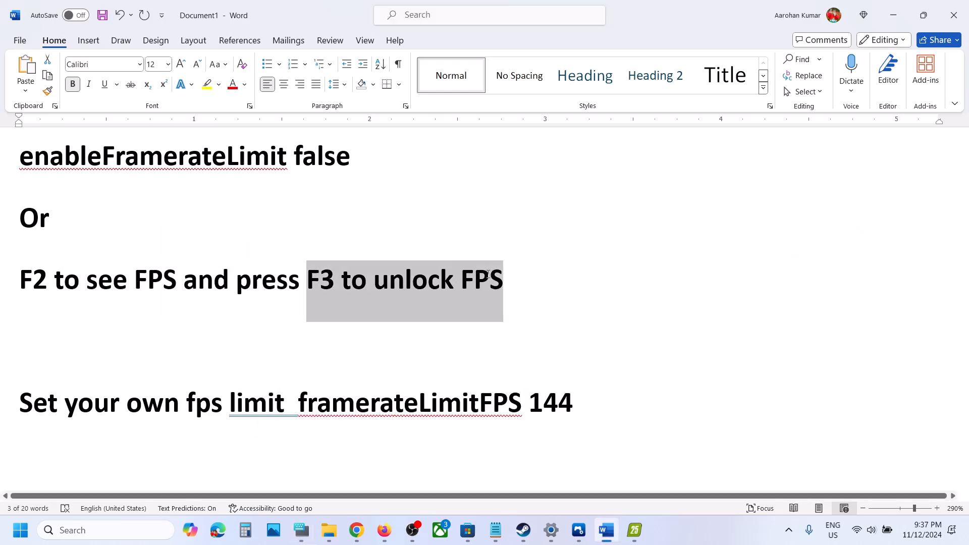
{"action": "left_click", "coordinate": [335, 279]}
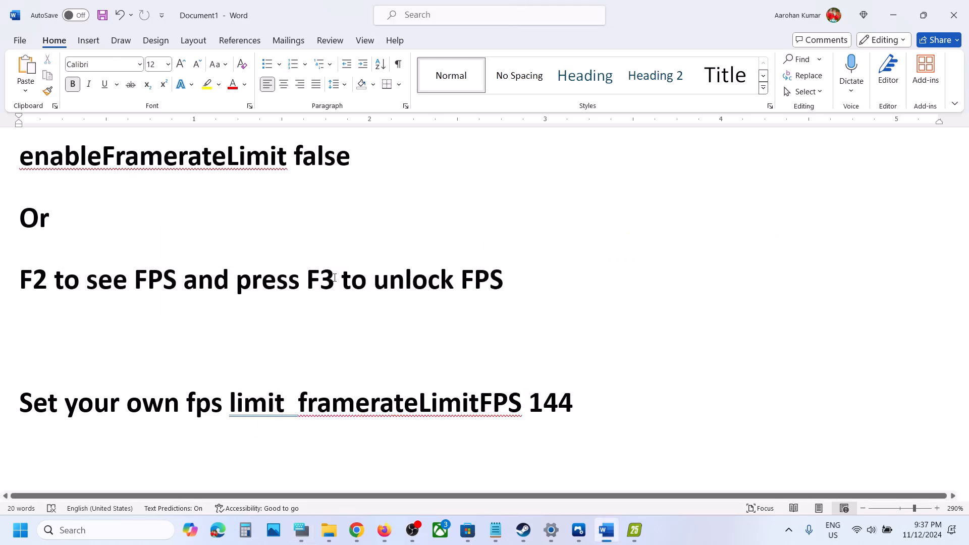
{"action": "left_click_drag", "start_coordinate": [306, 279], "coordinate": [504, 278]}
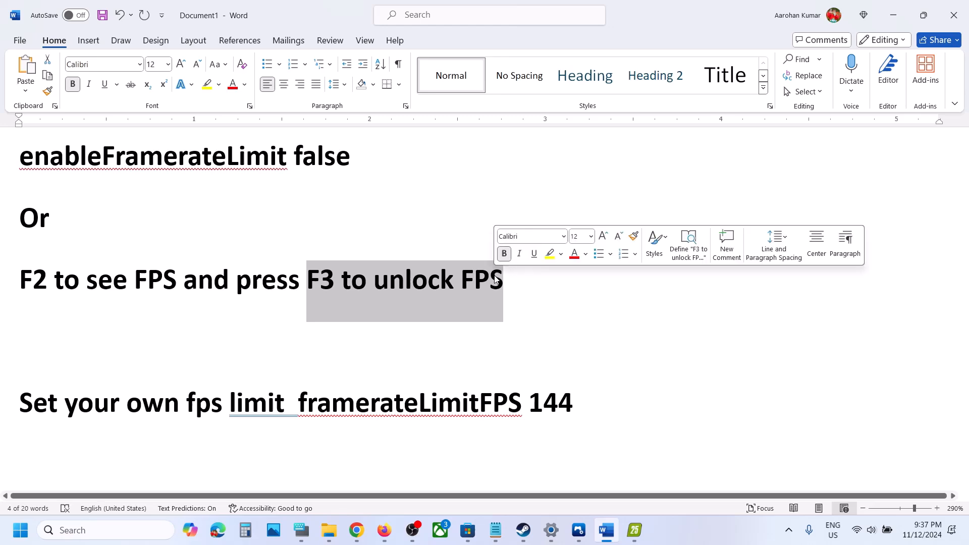
{"action": "left_click", "coordinate": [634, 530]}
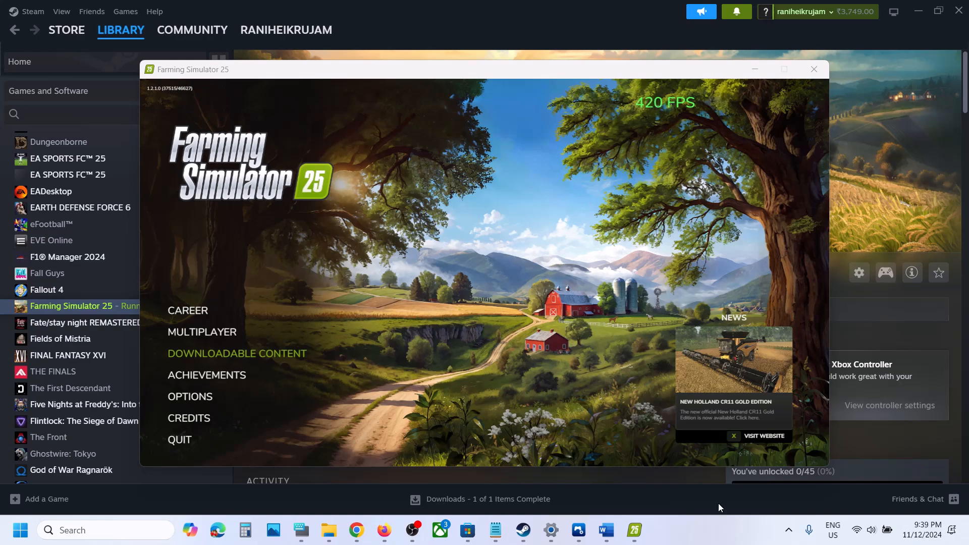
{"action": "mouse_move", "coordinate": [707, 533]}
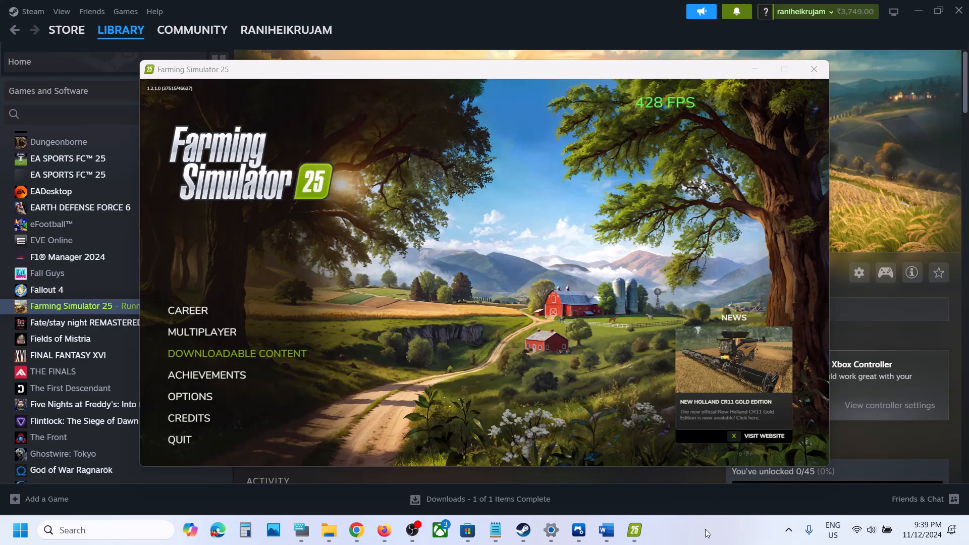